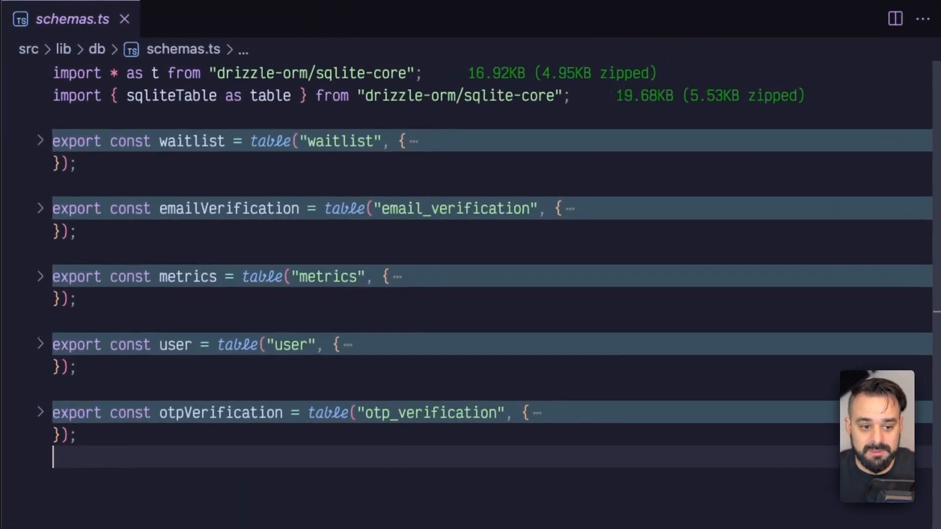
# Unfold the email_verification table in schemas.ts, fold it again, then expand the waitlist table's columns.
pyautogui.click(40, 208)
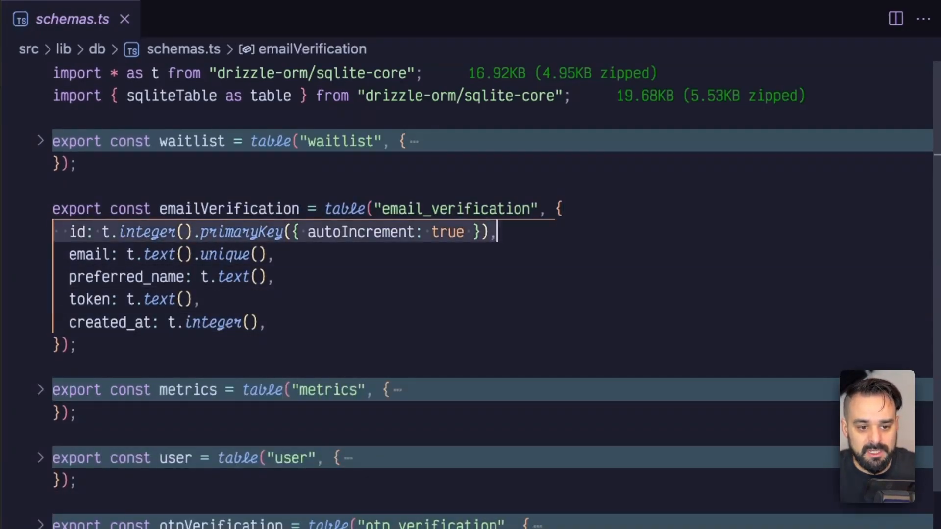
pyautogui.click(69, 254)
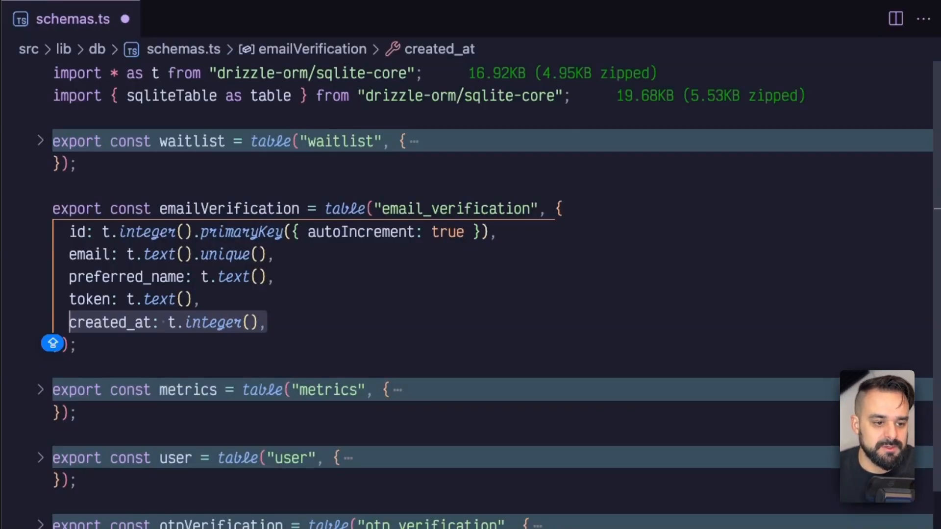
pyautogui.click(40, 209)
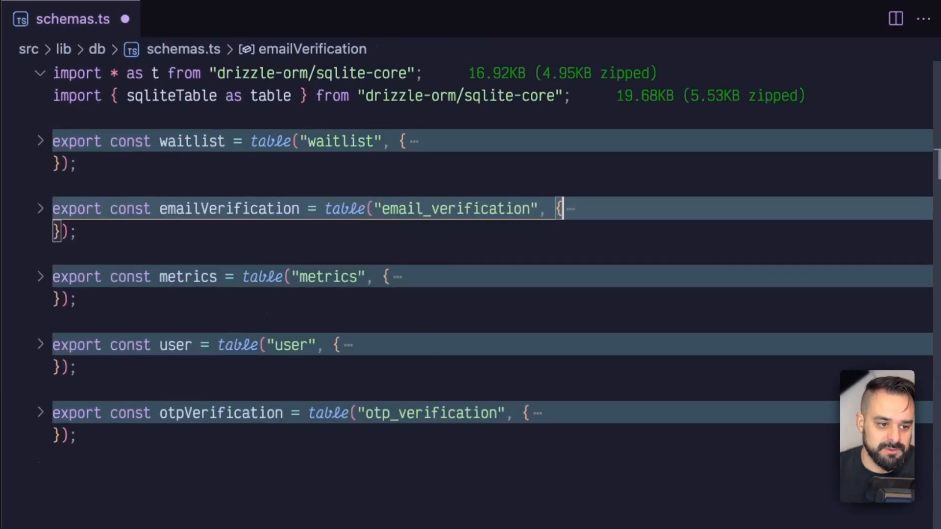
pyautogui.click(40, 141)
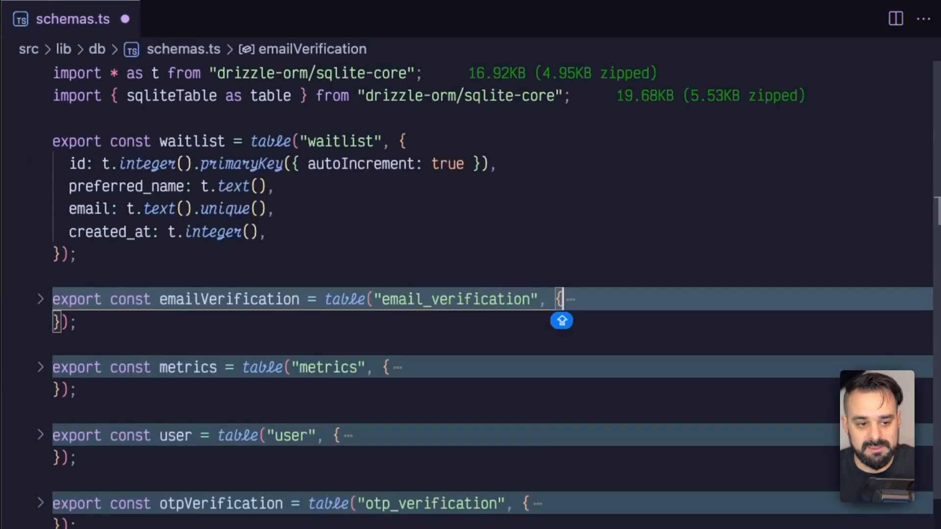
pyautogui.click(78, 163)
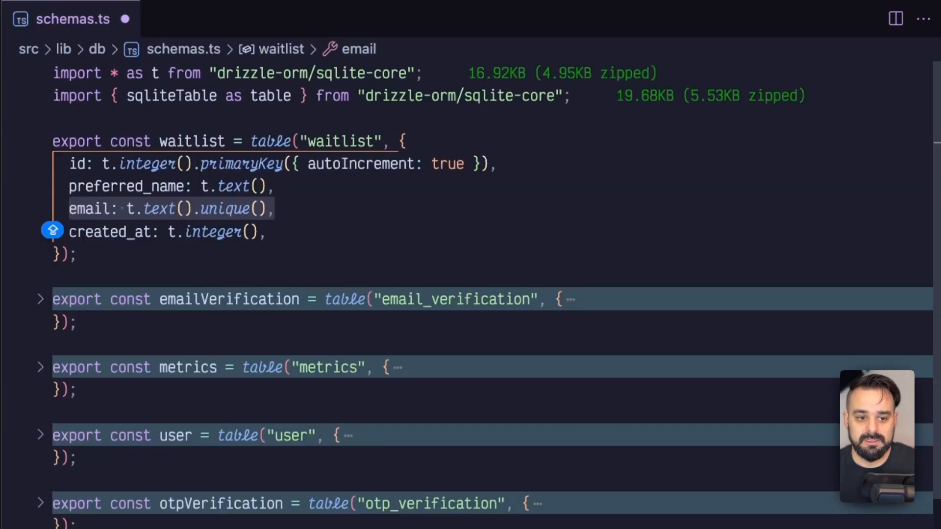
pyautogui.click(211, 19)
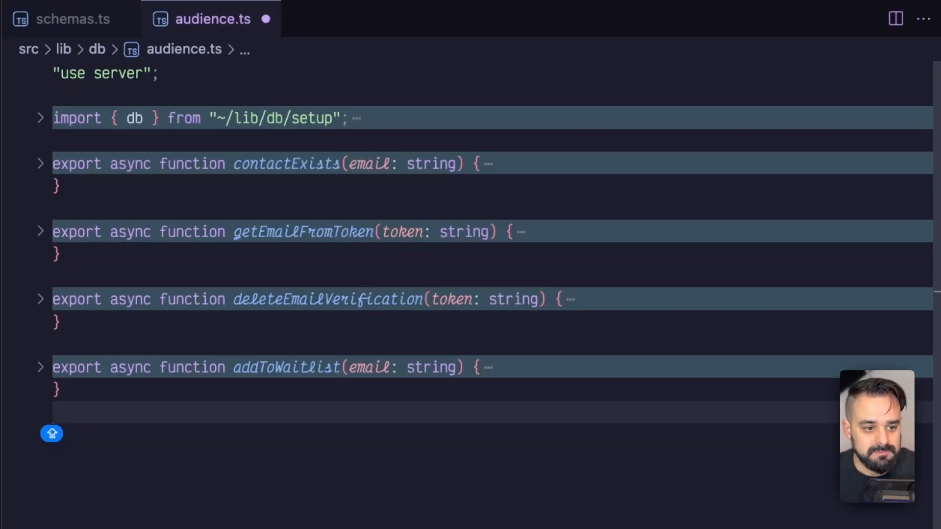
# Unfold contactExists in audience.ts, read down the file, and close the editor tabs.
pyautogui.click(40, 163)
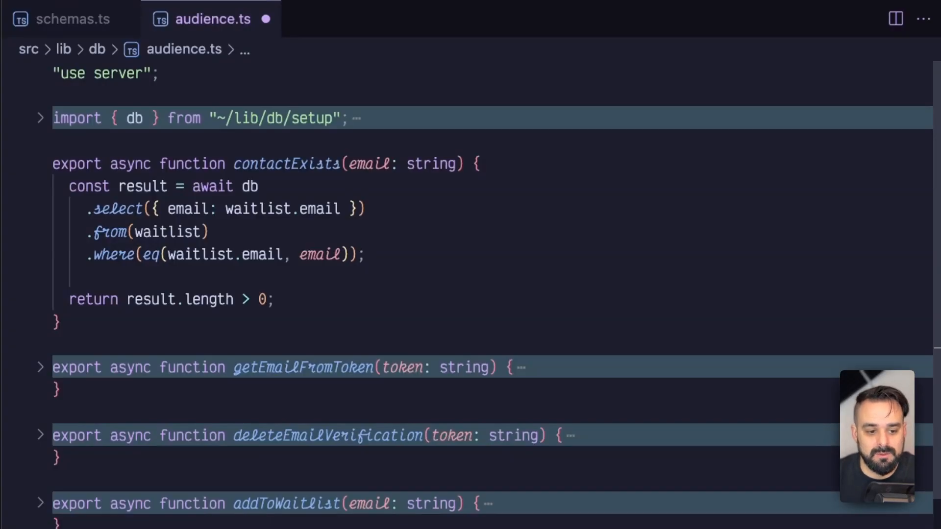
pyautogui.scroll(-3)
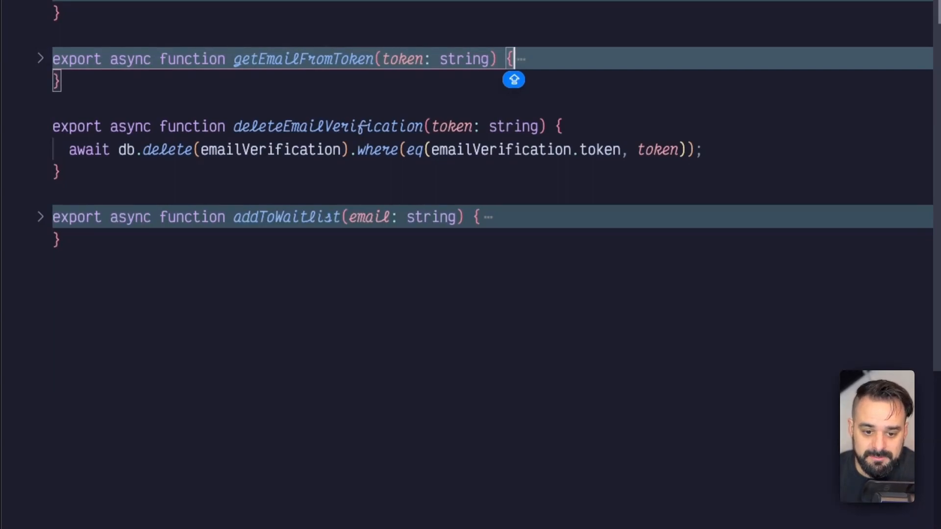
pyautogui.click(40, 217)
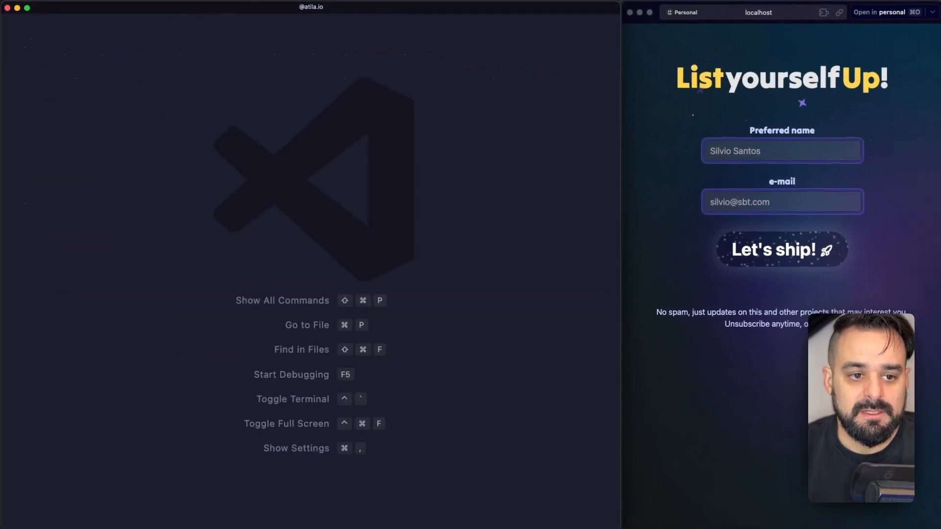
# Quick-open token.ts from src/lib/db and unfold the generateNonce function.
pyautogui.write('TOKE')
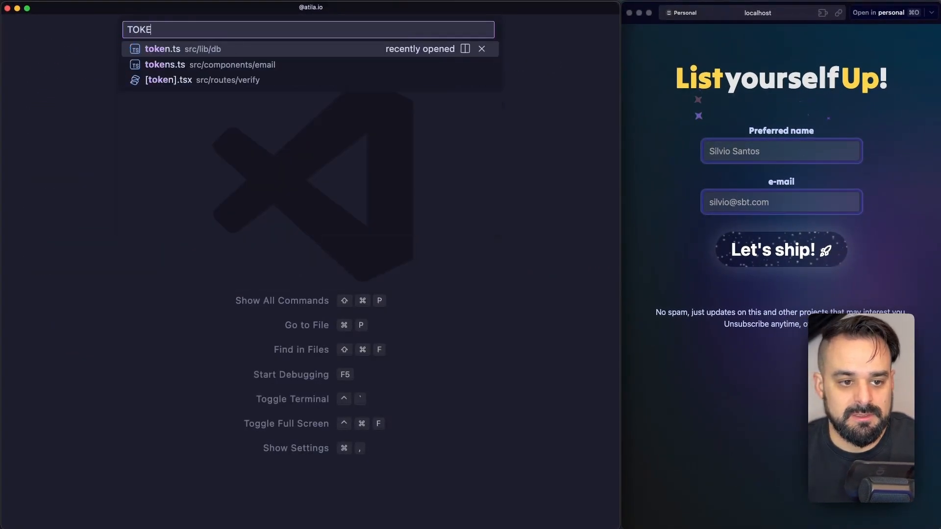
pyautogui.click(163, 49)
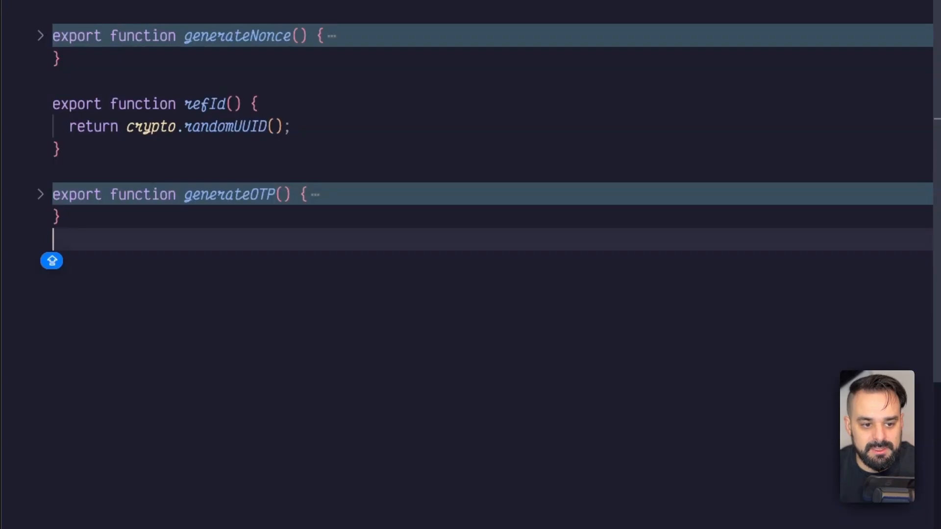
pyautogui.moveTo(238, 35)
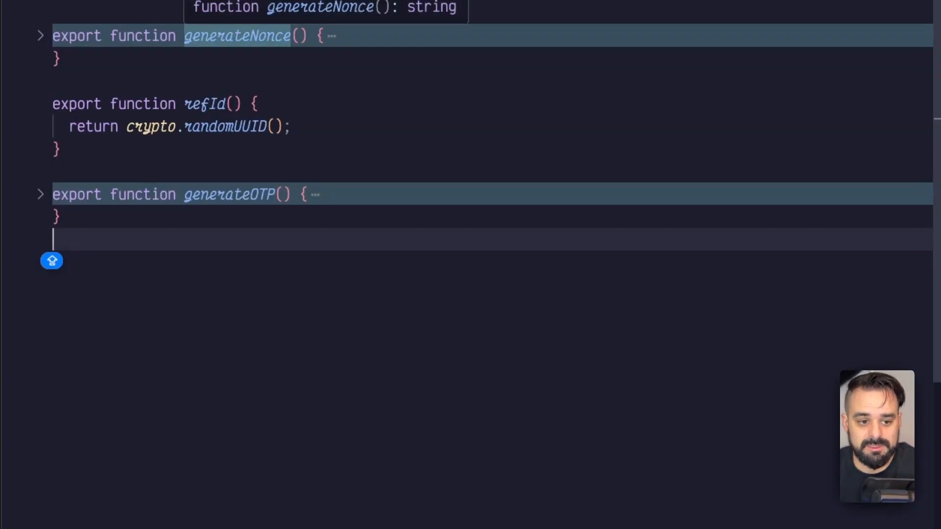
pyautogui.click(39, 103)
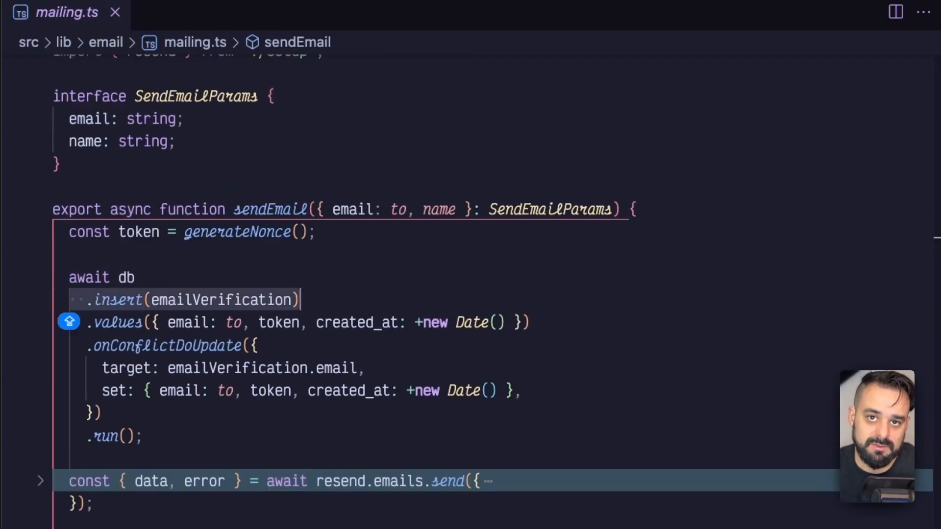
# Scroll mailing.ts to sendEmail, which upserts the verification token before sending.
pyautogui.scroll(-3)
pyautogui.write('"X-Entity-Ref-ID": refId(),')
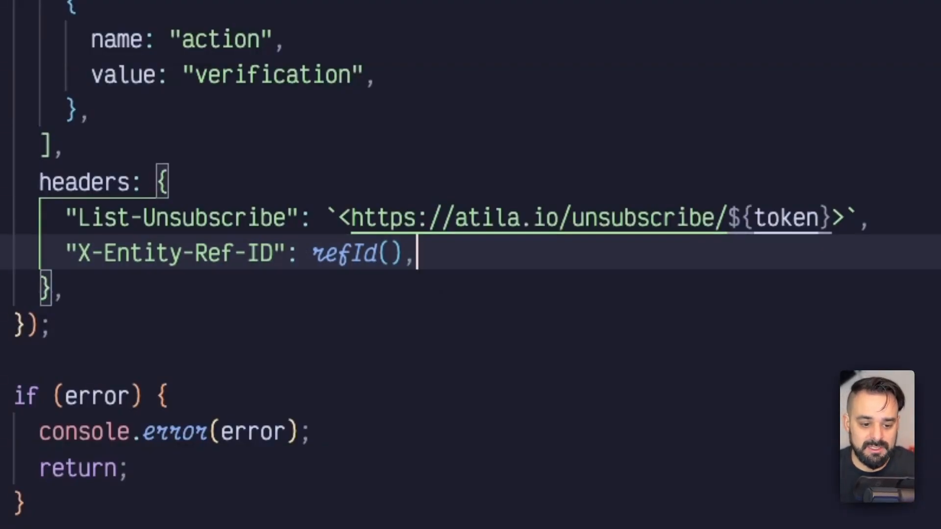
# View the List-Unsubscribe and X-Entity-Ref-ID headers and error check in resend.emails.send.
pyautogui.doubleClick(358, 253)
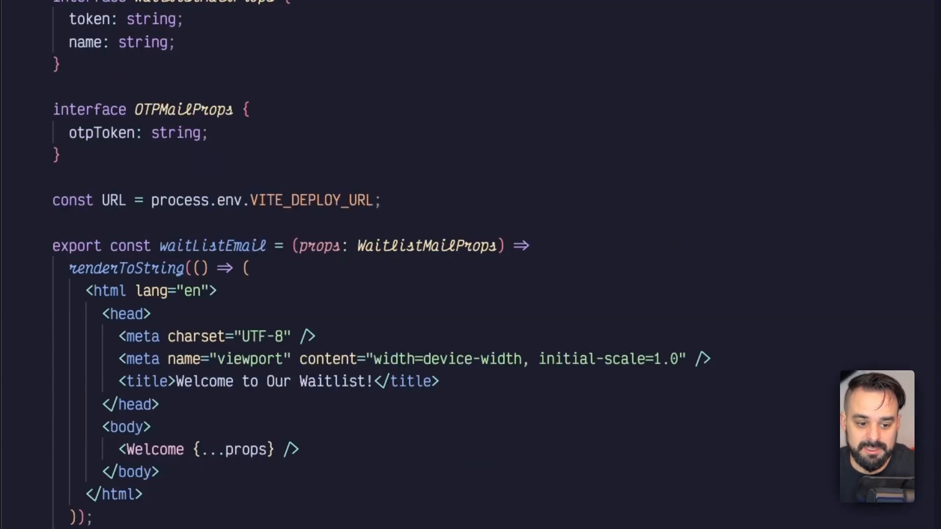
# Switch to waitlist.tsx and scroll through the waitlist section component's imports and code.
pyautogui.click(158, 405)
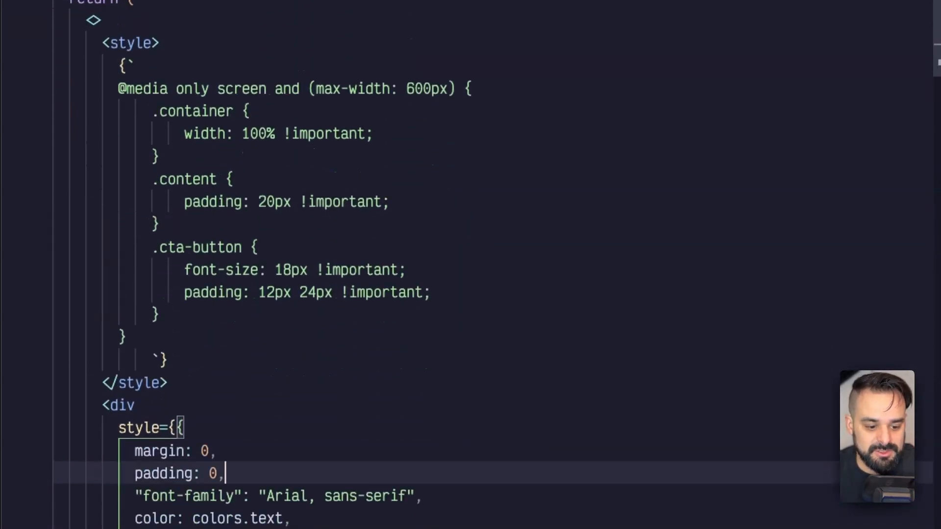
pyautogui.scroll(-3)
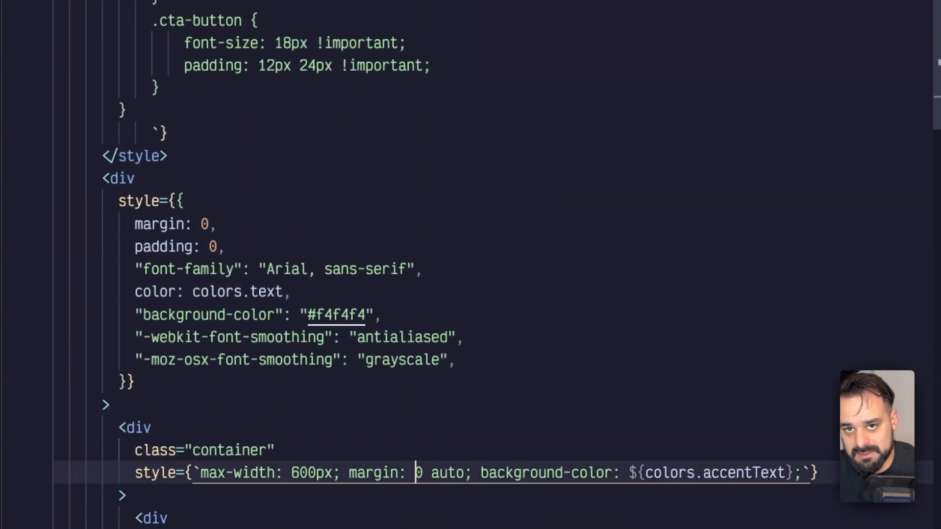
pyautogui.scroll(-3)
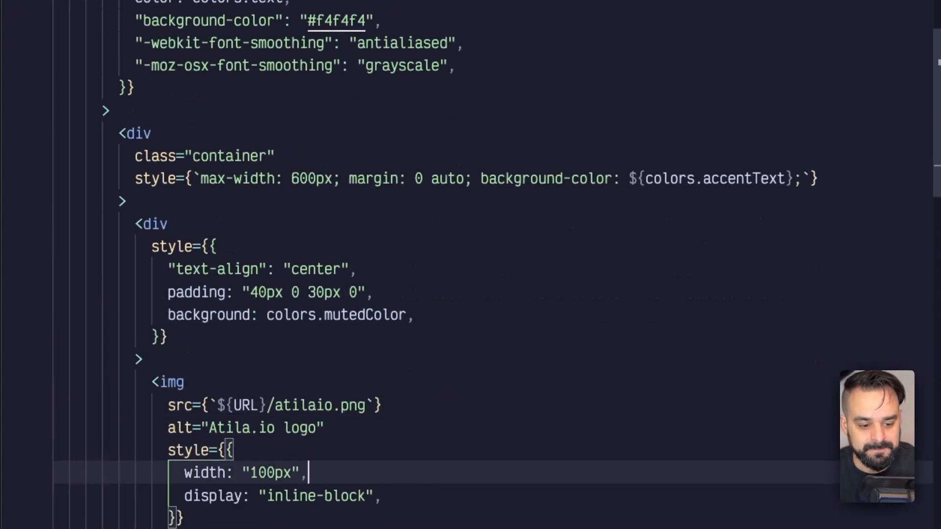
pyautogui.scroll(-3)
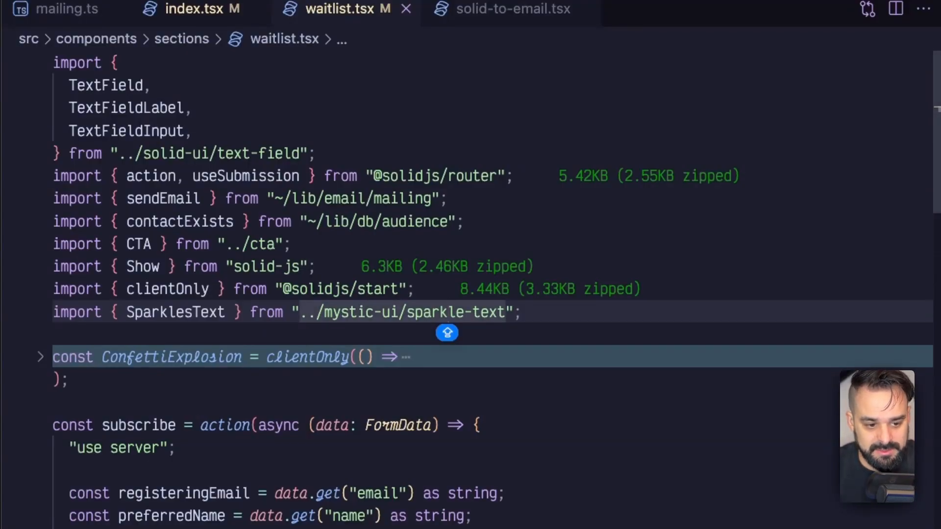
pyautogui.scroll(-3)
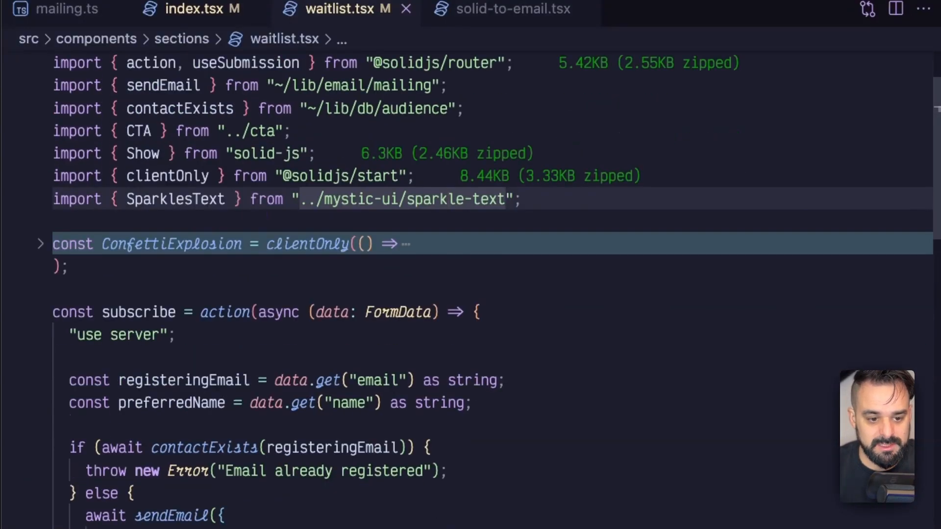
pyautogui.click(40, 243)
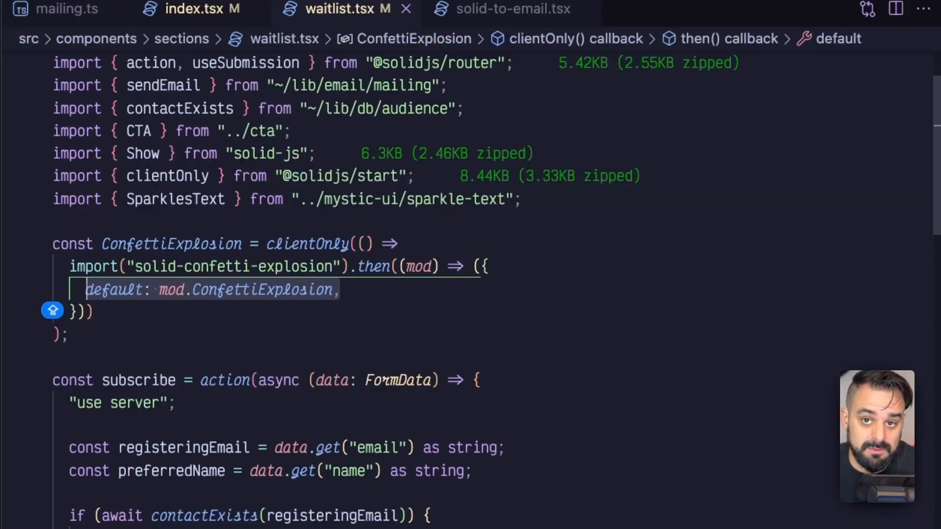
pyautogui.click(40, 243)
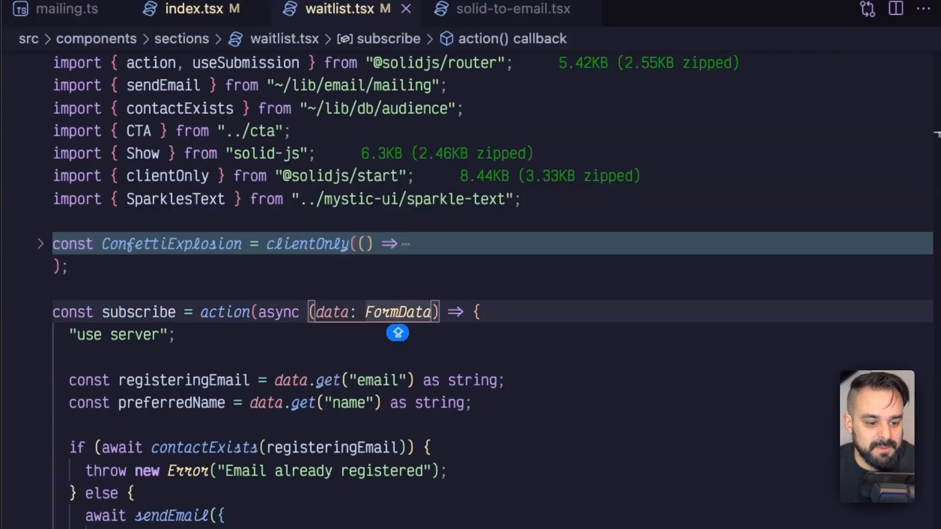
pyautogui.scroll(-3)
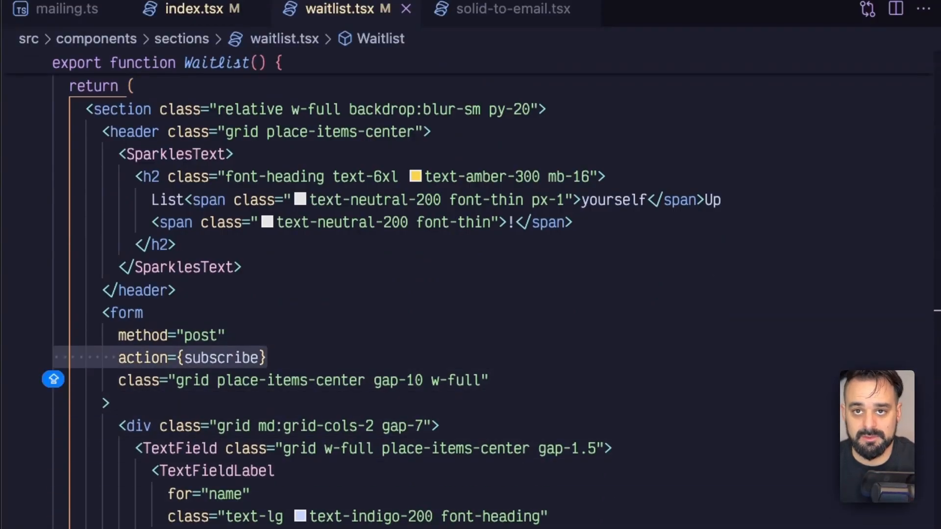
pyautogui.scroll(-3)
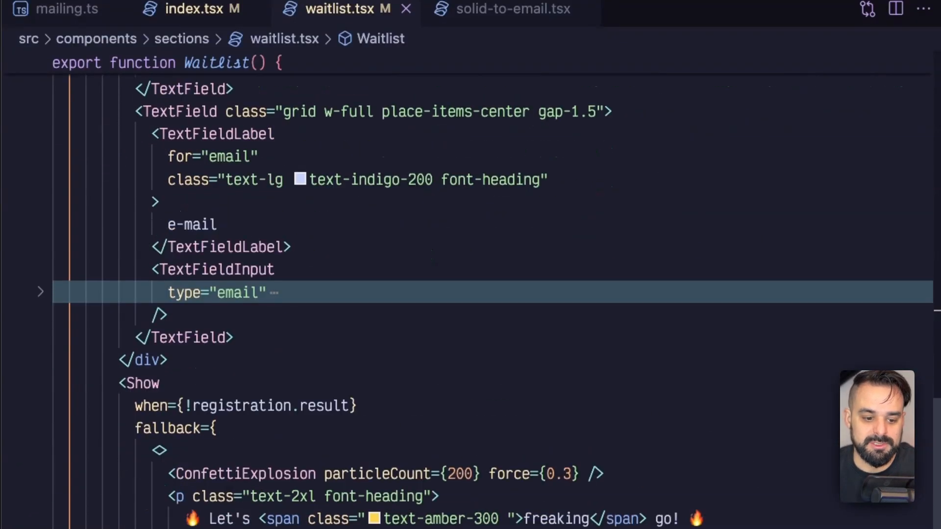
pyautogui.scroll(-3)
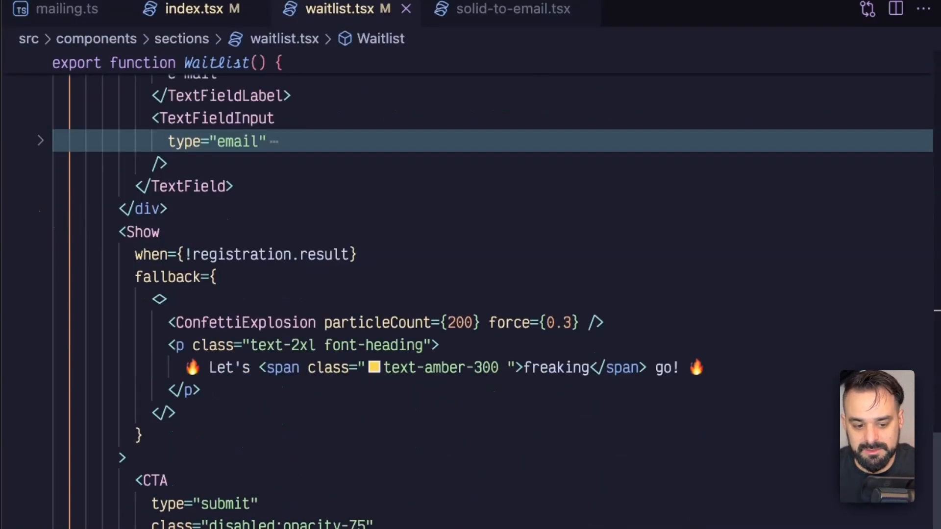
pyautogui.scroll(-3)
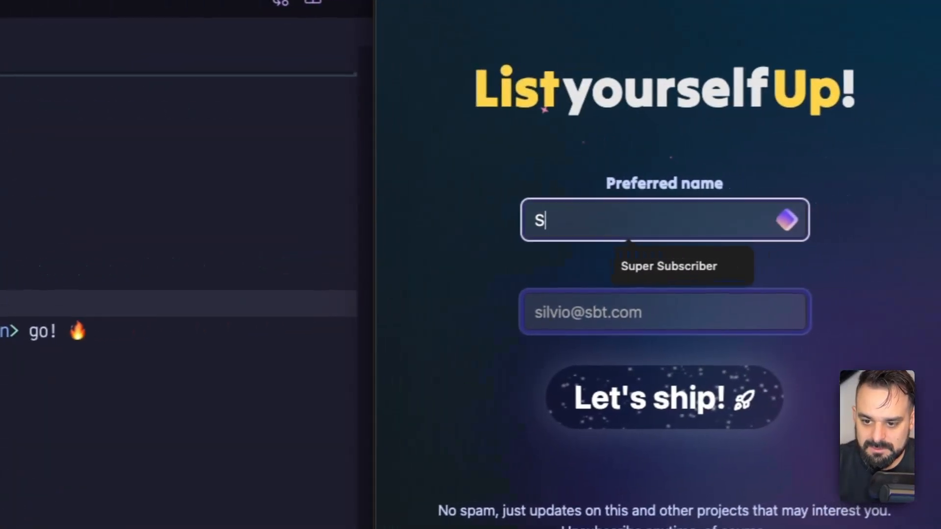
# Enter 'Super Subscriber' with an autofilled relay email and submit via Let's ship!
pyautogui.write('uper Subscriber')
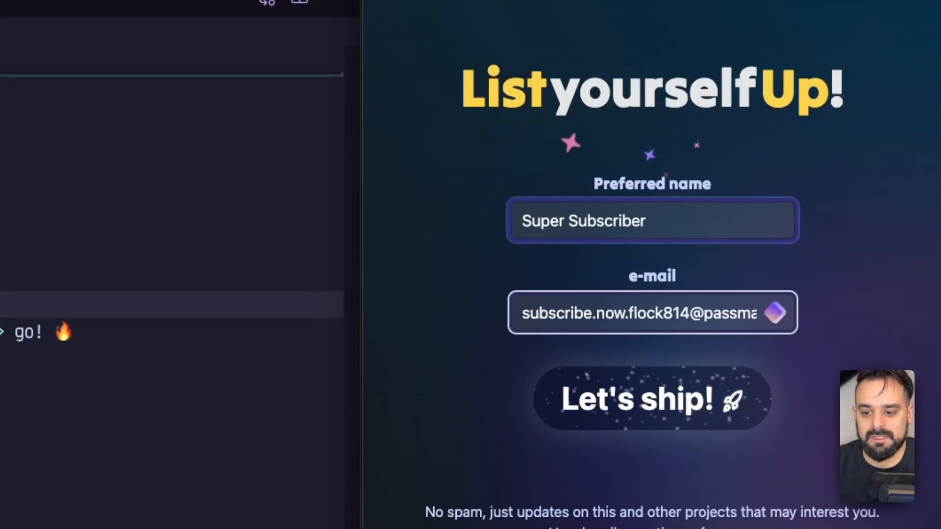
pyautogui.click(651, 399)
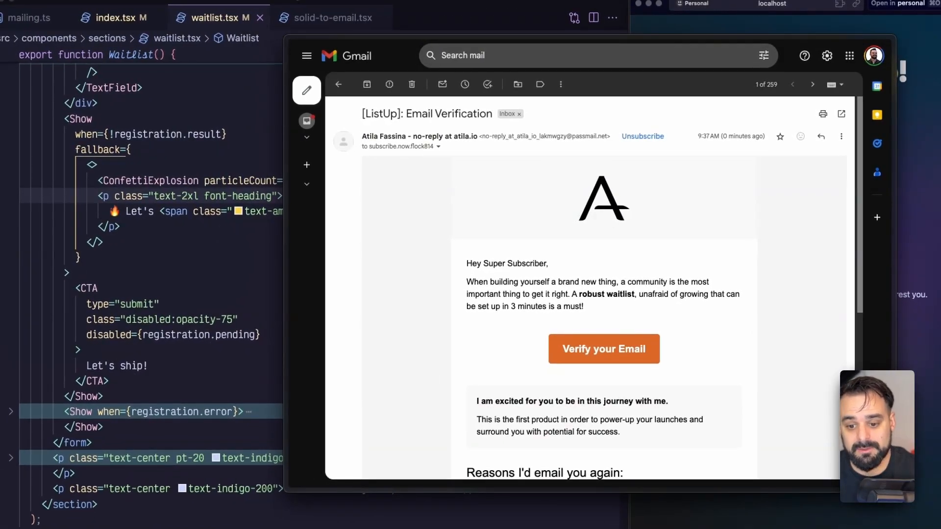
# Open the '[ListUp]: Email Verification' message greeting Super Subscriber in Gmail.
pyautogui.click(603, 349)
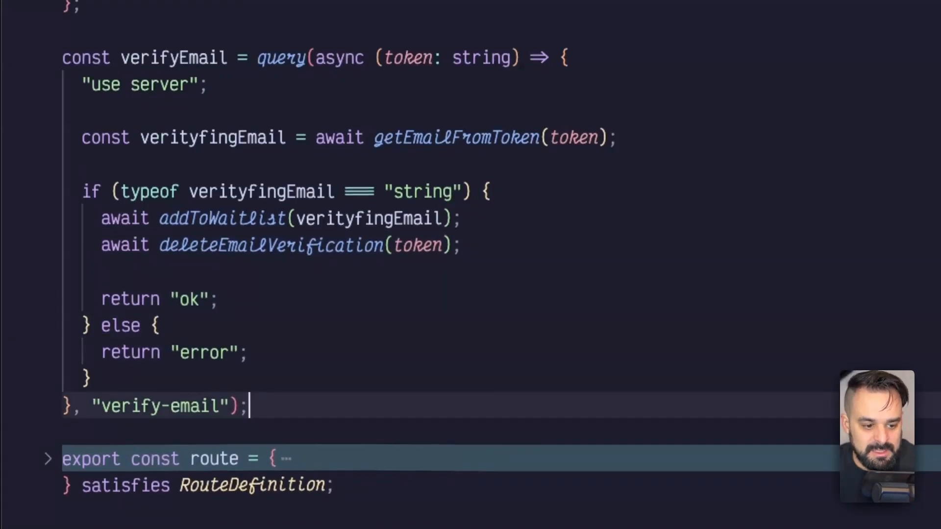
# Scroll through the verifyEmail query and the Verify page component in the verify route.
pyautogui.scroll(-3)
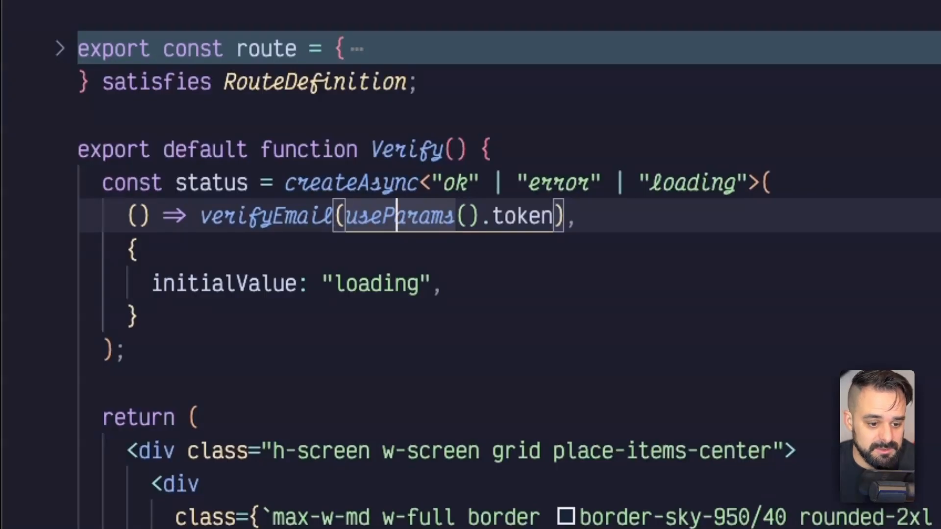
pyautogui.scroll(-3)
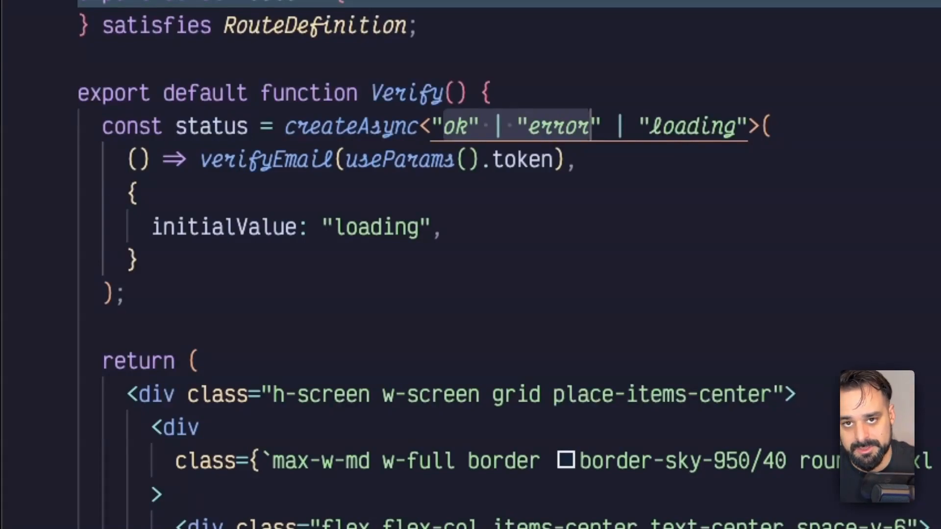
pyautogui.click(591, 127)
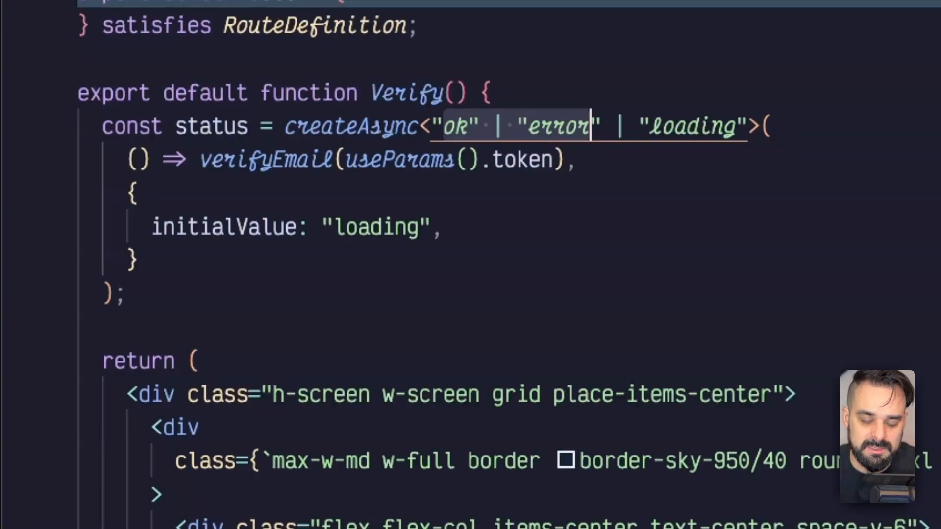